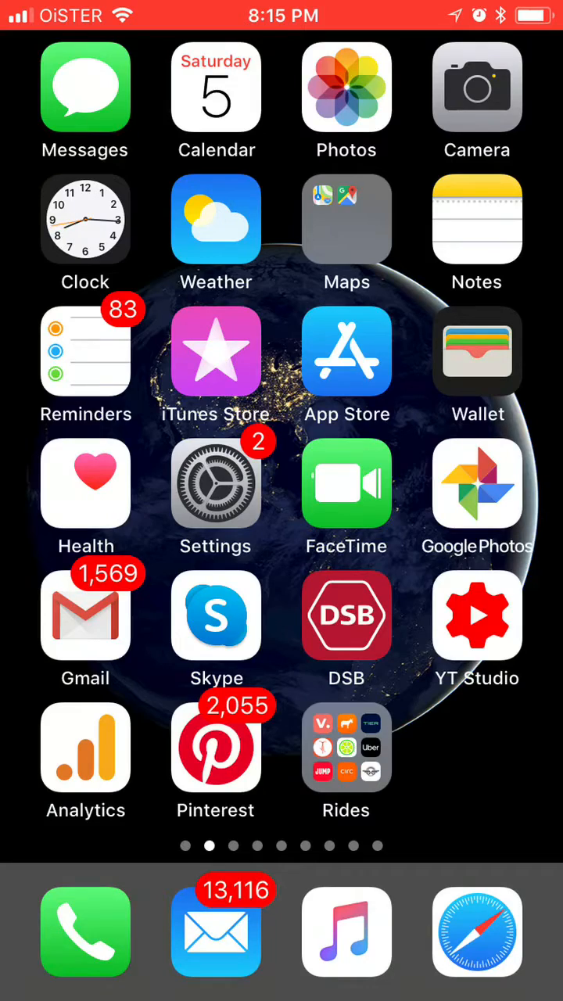
Step: Go into the phone's Settings and scroll down the app list toward Netflix
{"action": "scroll", "scroll_direction": "left", "scroll_amount": 3}
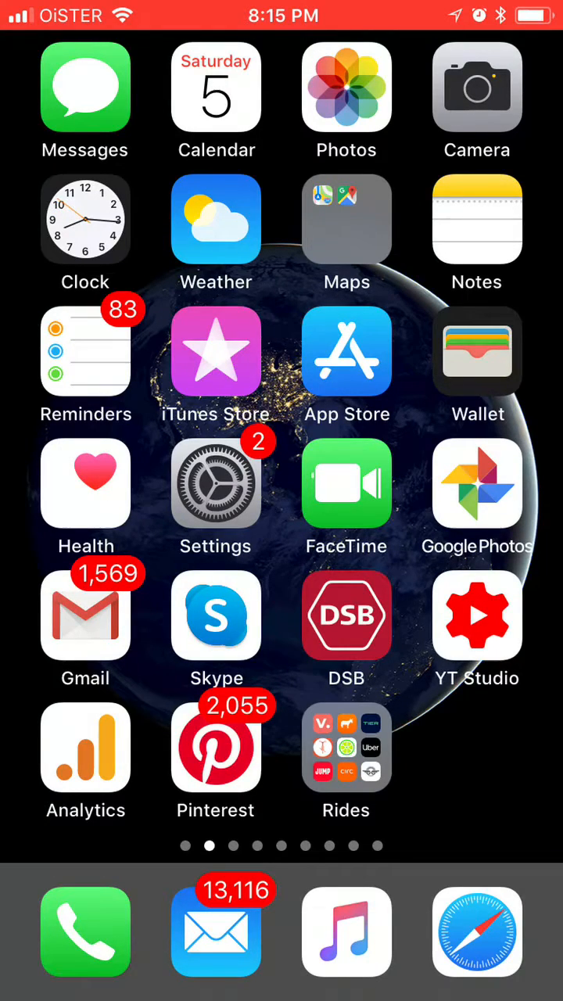
{"action": "left_click", "coordinate": [216, 483]}
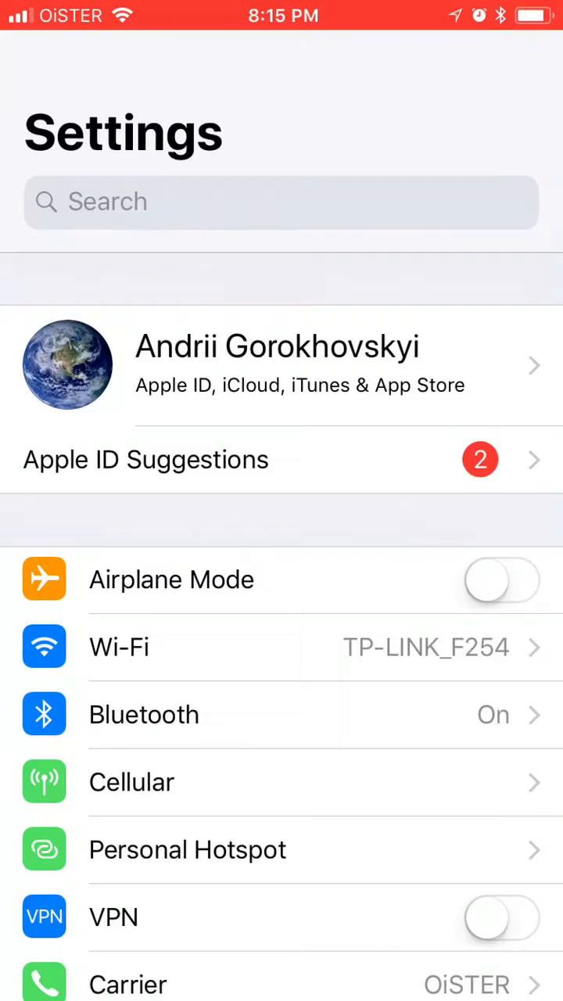
{"action": "scroll", "scroll_direction": "down", "scroll_amount": 3}
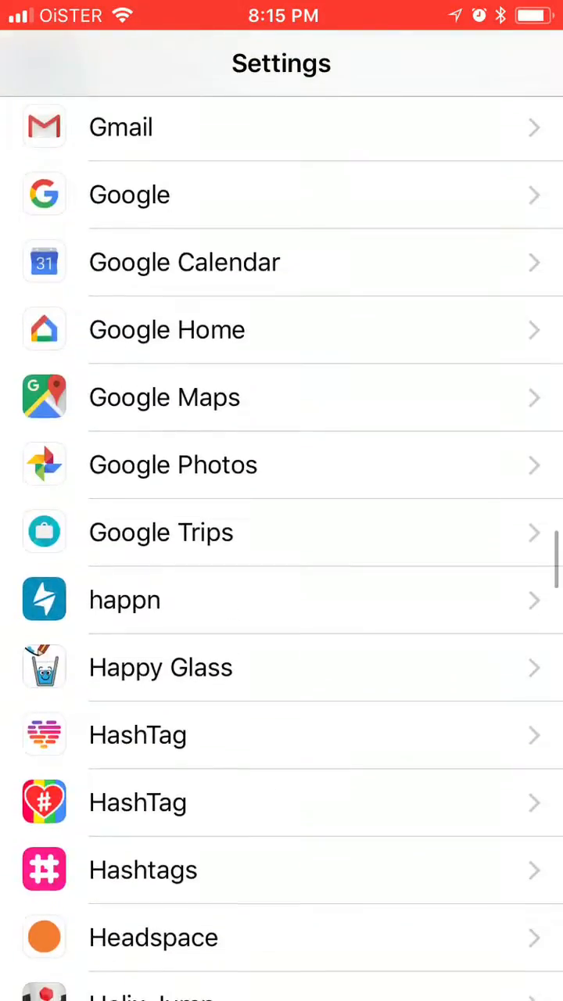
{"action": "scroll", "scroll_direction": "down", "scroll_amount": 3}
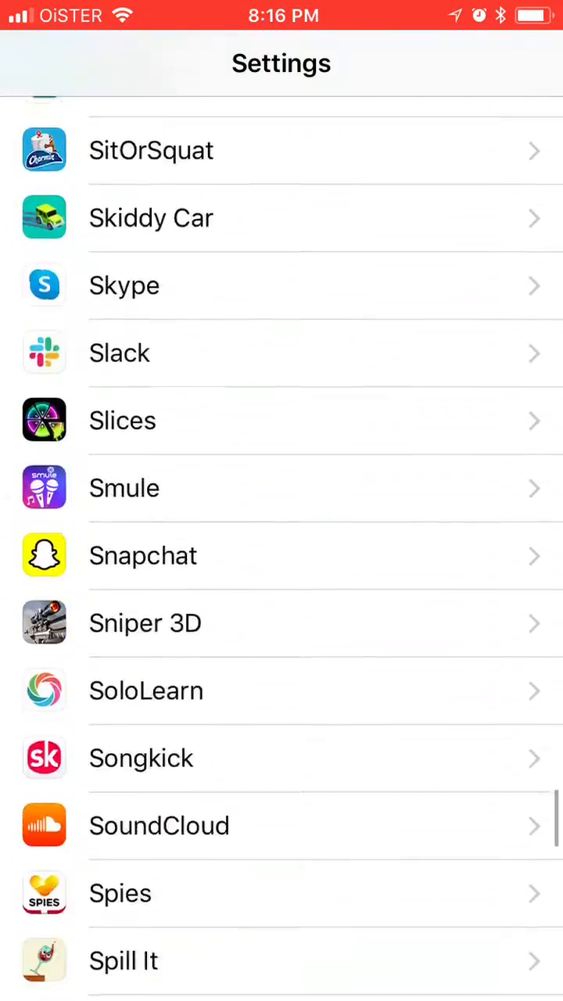
{"action": "scroll", "scroll_direction": "down", "scroll_amount": 3}
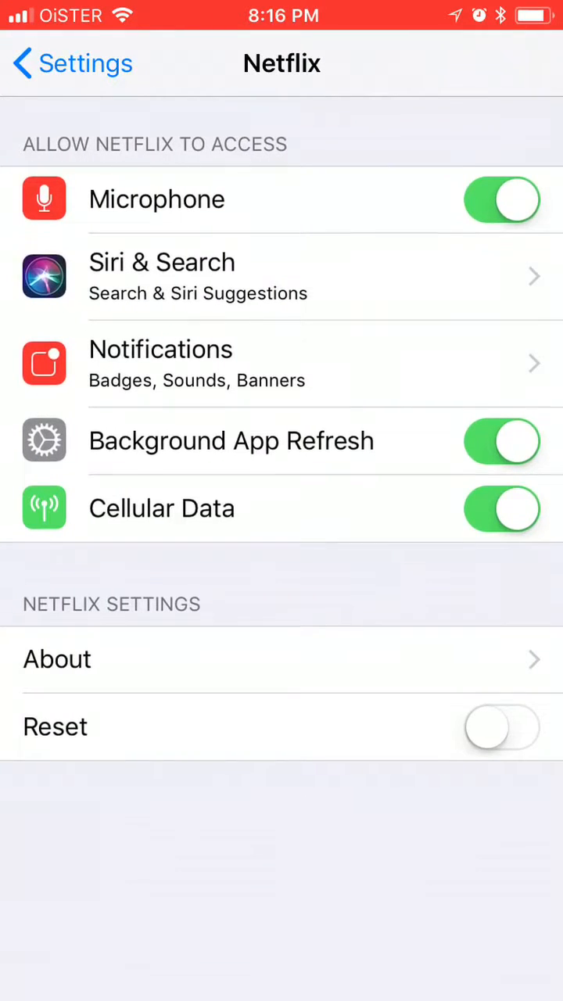
Step: Switch Netflix's Reset toggle on, then return to the Home Screen
{"action": "left_click", "coordinate": [502, 728]}
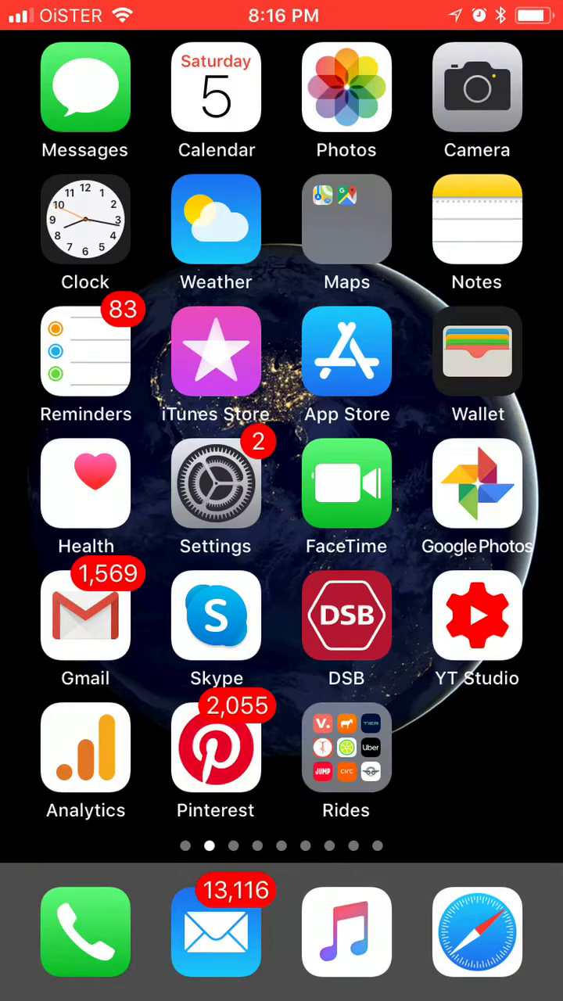
Step: Launch Netflix from the next Home Screen page so it starts fresh and signed out
{"action": "scroll", "scroll_direction": "left", "scroll_amount": 3}
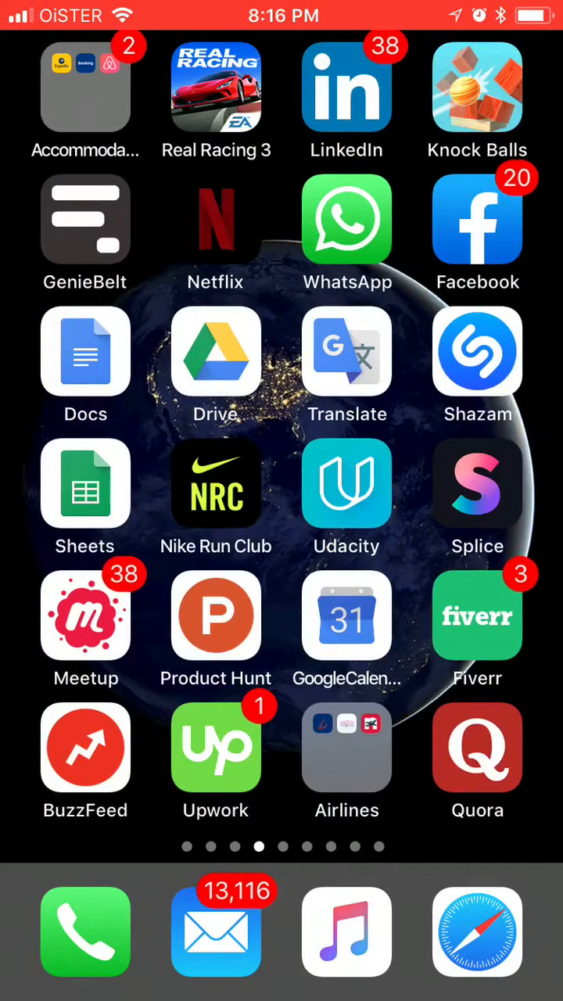
{"action": "left_click", "coordinate": [216, 220]}
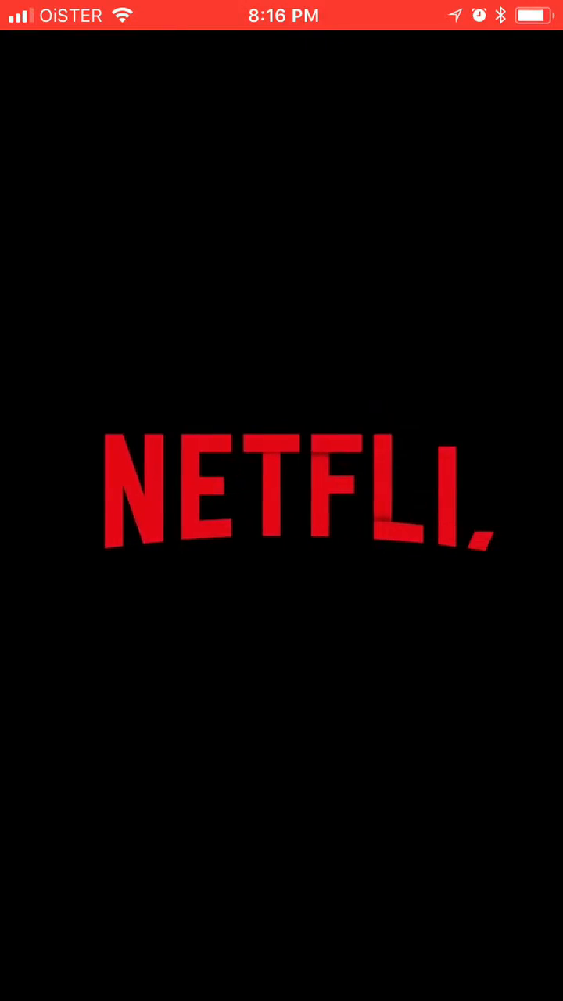